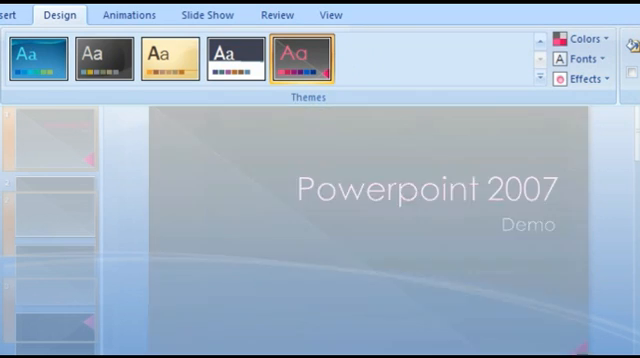
text(tran)
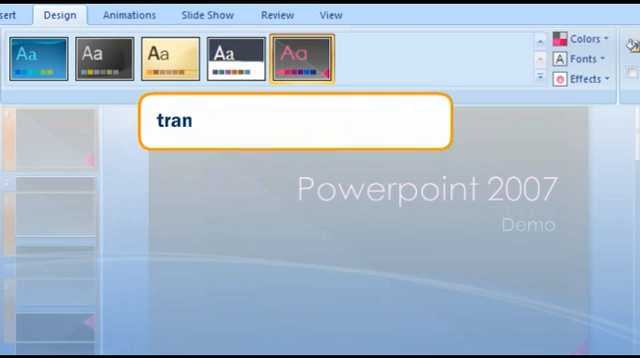